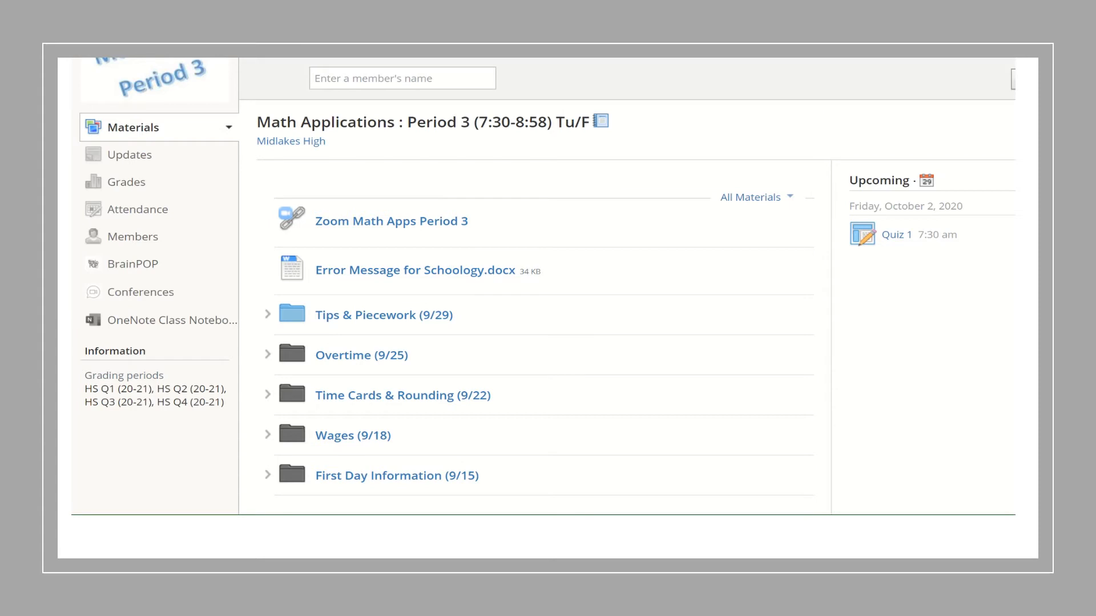
{"action": "mouse_move", "coordinate": [584, 96]}
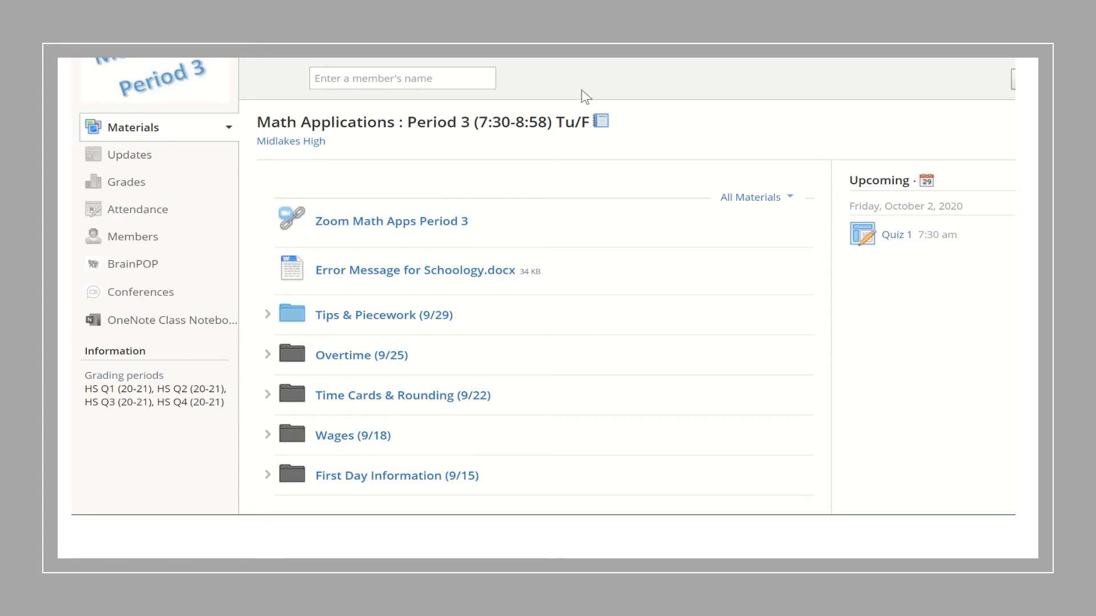
{"action": "mouse_move", "coordinate": [467, 122]}
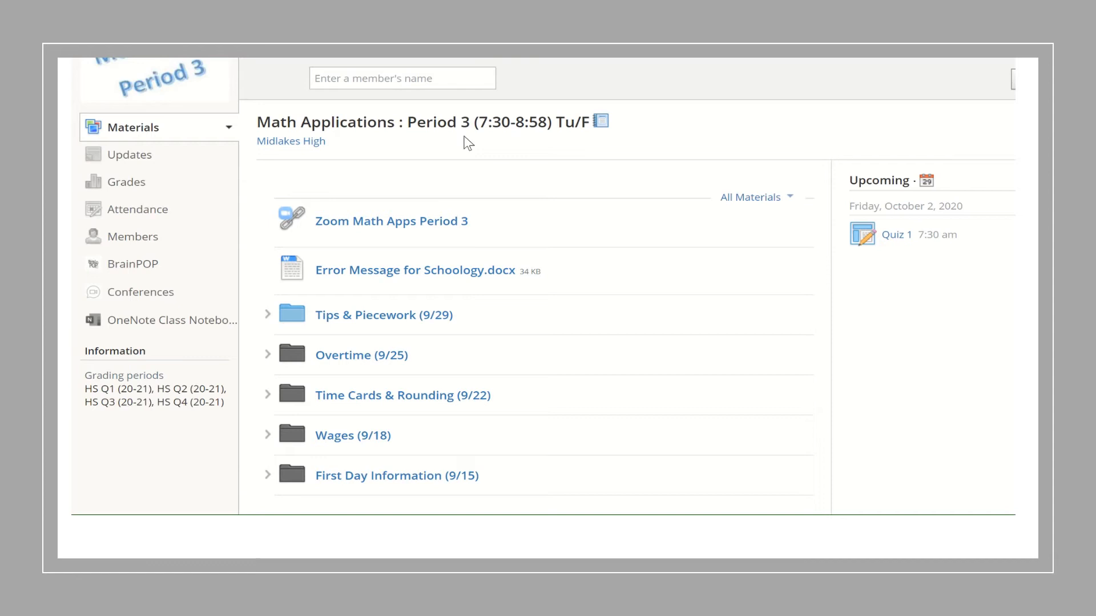
{"action": "mouse_move", "coordinate": [390, 220]}
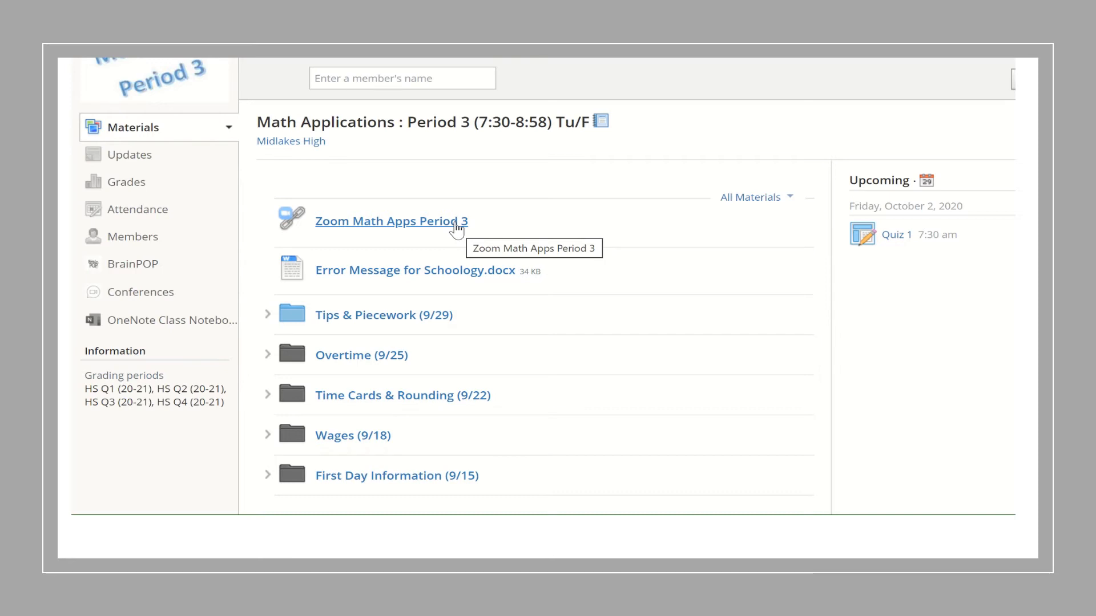
{"action": "mouse_move", "coordinate": [416, 270]}
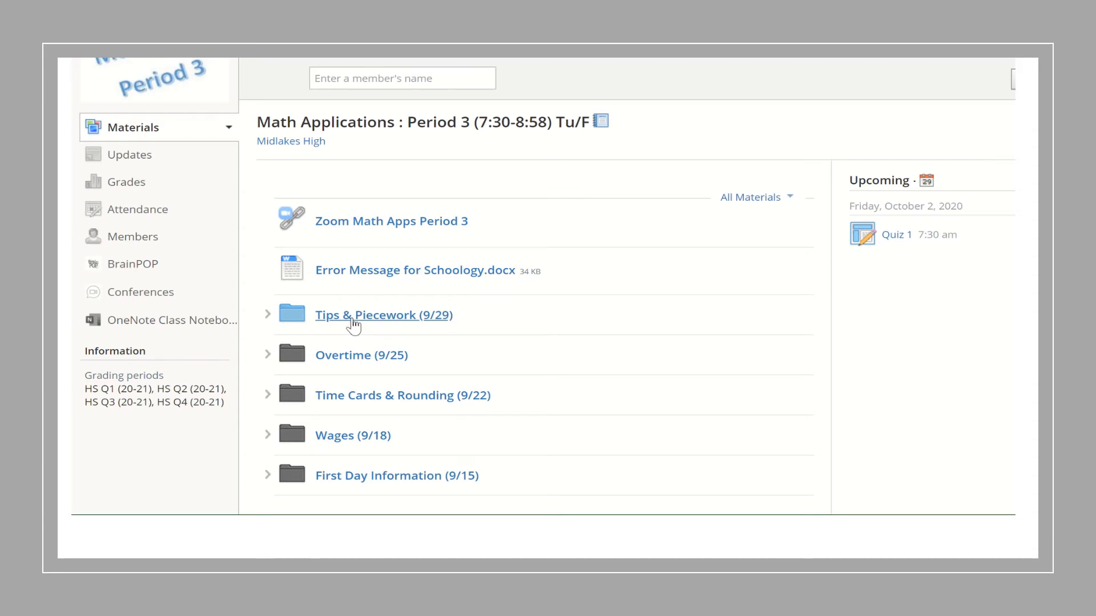
View the Tips & Piecework (9/29) folder, then return to the materials list
{"action": "left_click", "coordinate": [384, 315]}
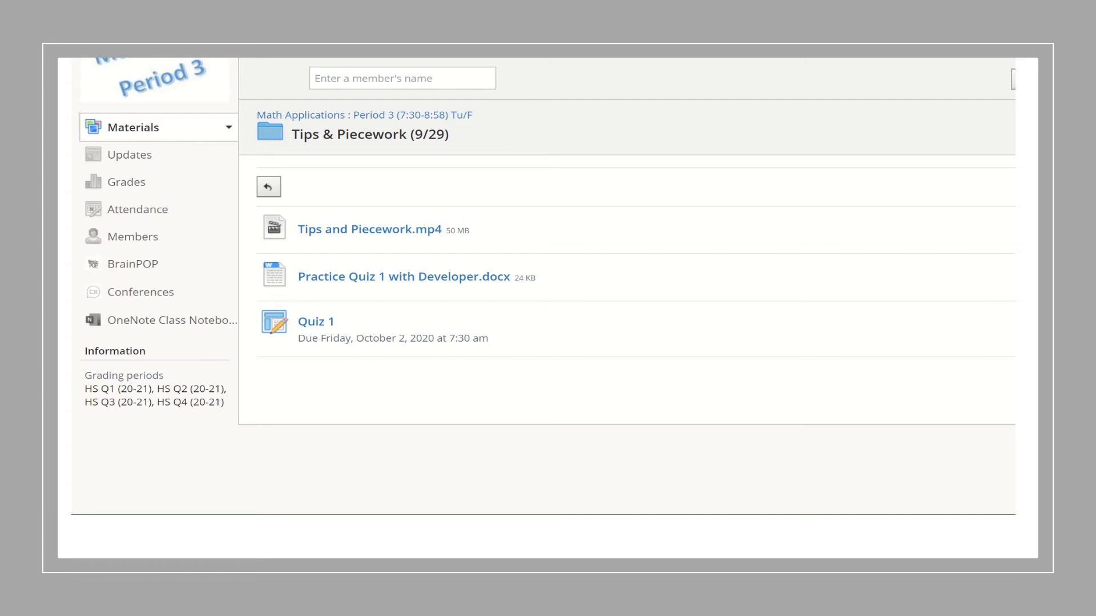
{"action": "left_click", "coordinate": [268, 186]}
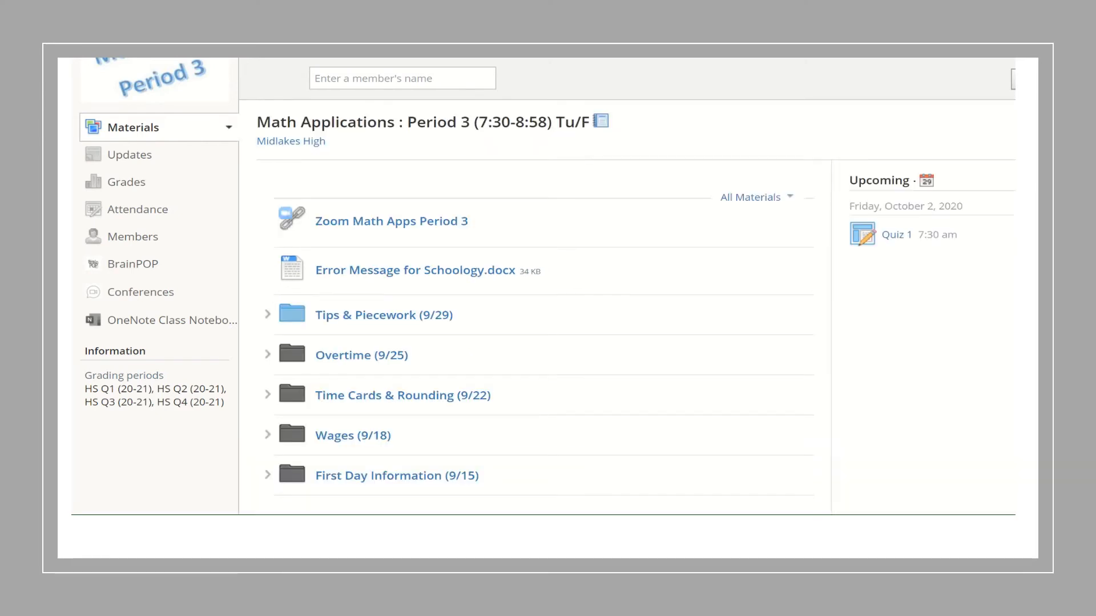
{"action": "mouse_move", "coordinate": [361, 355]}
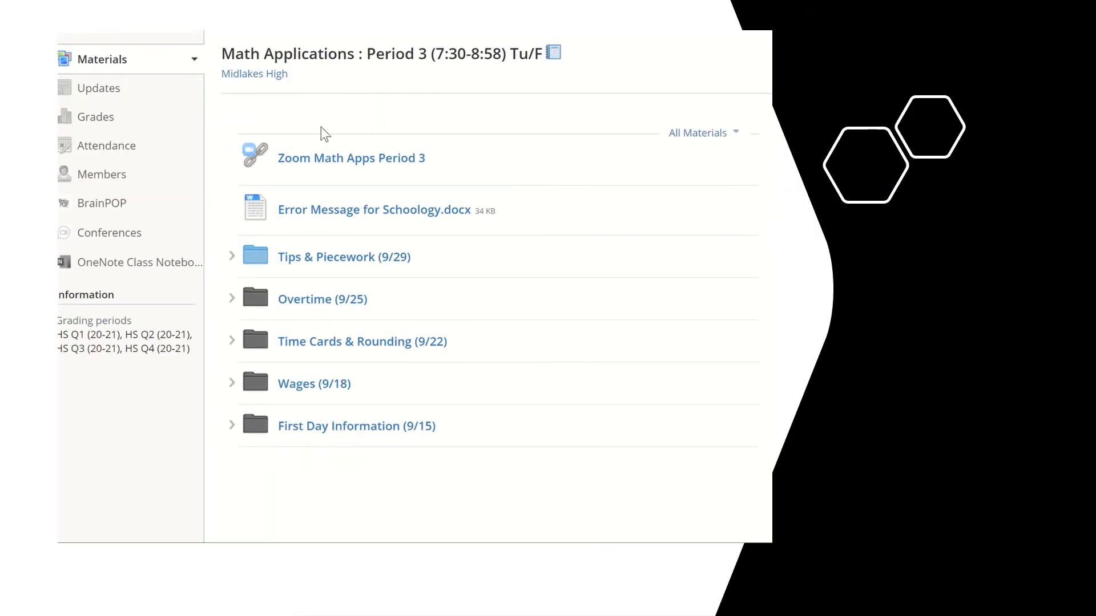
{"action": "mouse_move", "coordinate": [99, 88]}
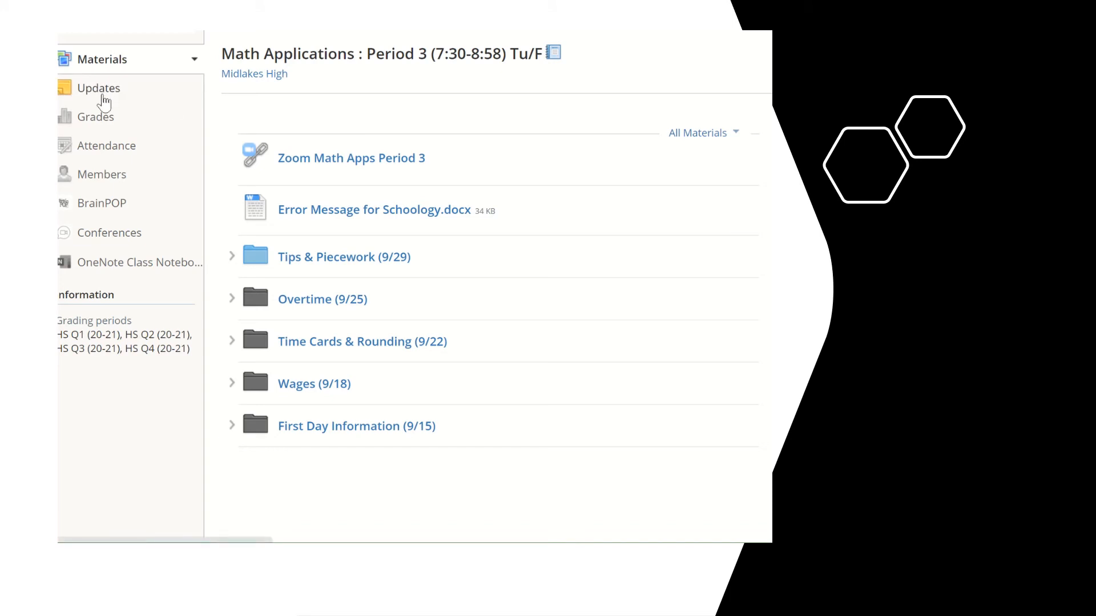
{"action": "mouse_move", "coordinate": [103, 168]}
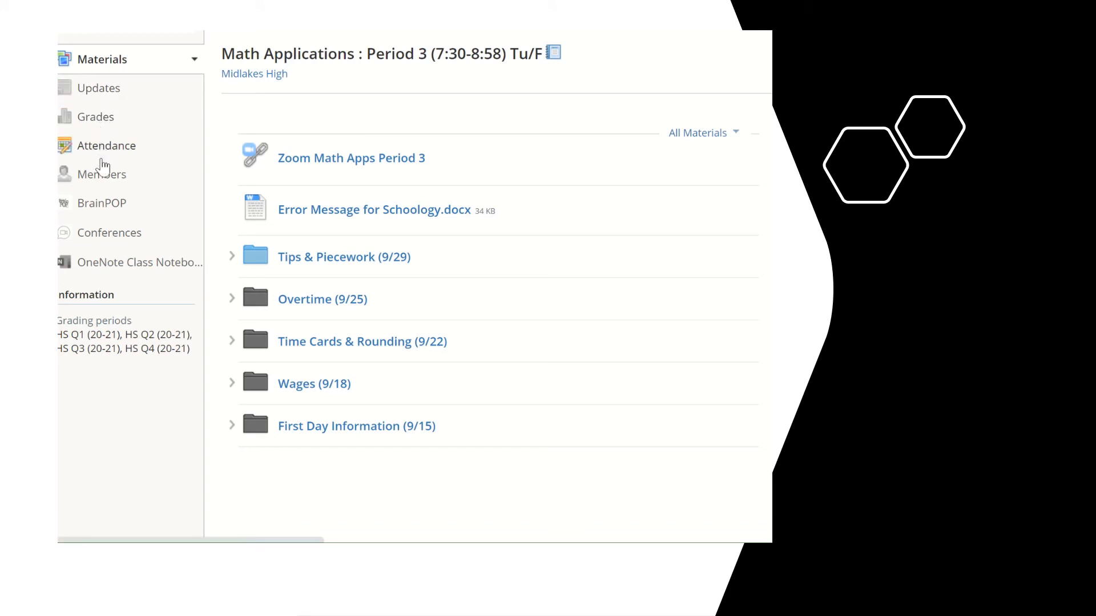
{"action": "mouse_move", "coordinate": [101, 267]}
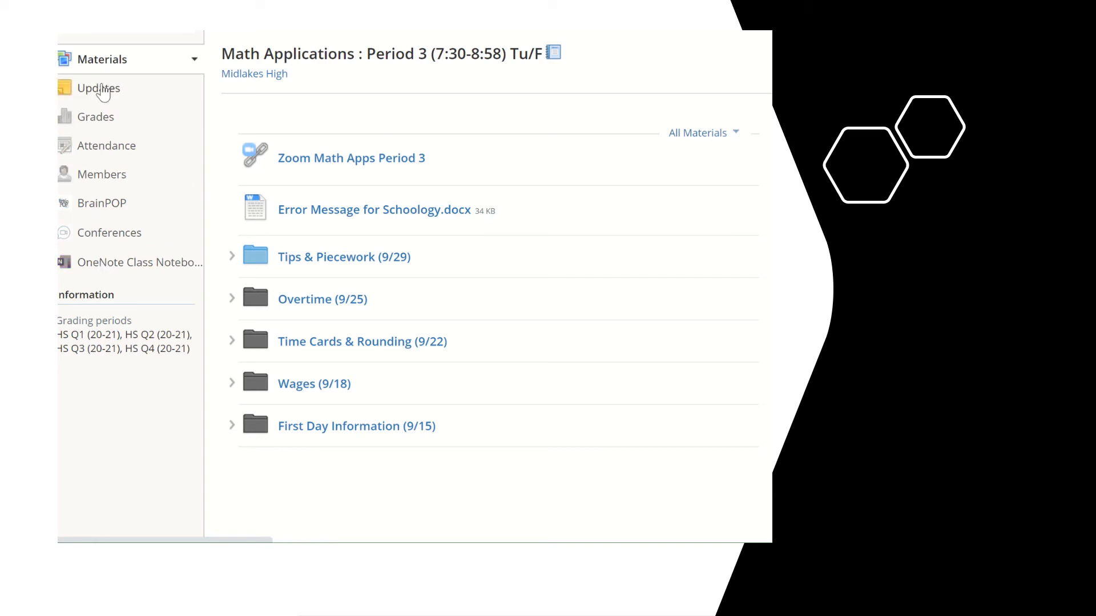
Browse the course updates feed, then bring up the Grades page with Q1 homework scores
{"action": "left_click", "coordinate": [98, 88]}
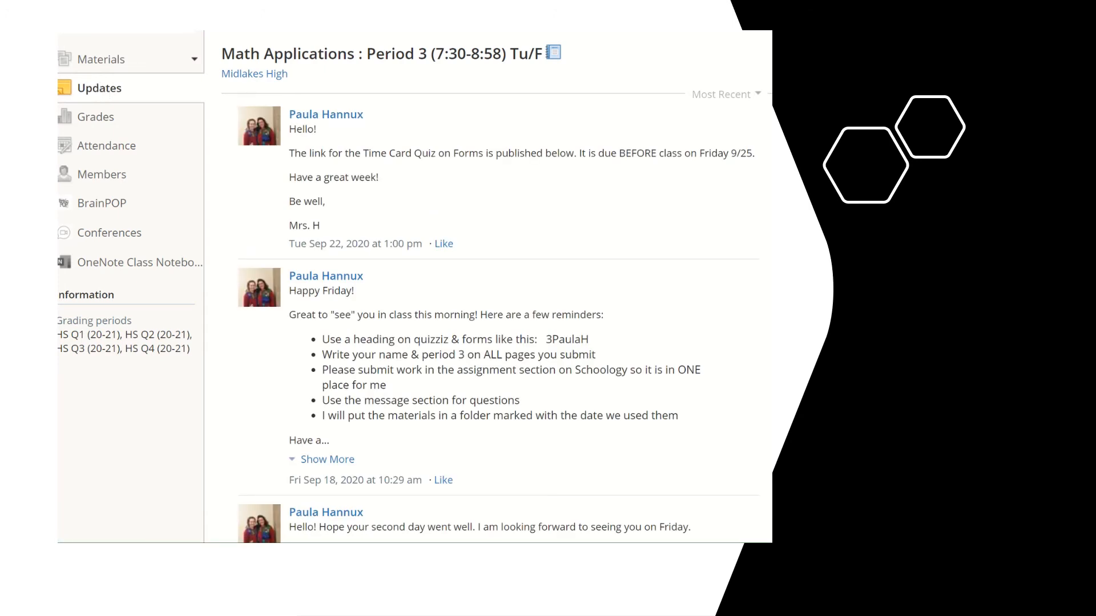
{"action": "left_click", "coordinate": [101, 58]}
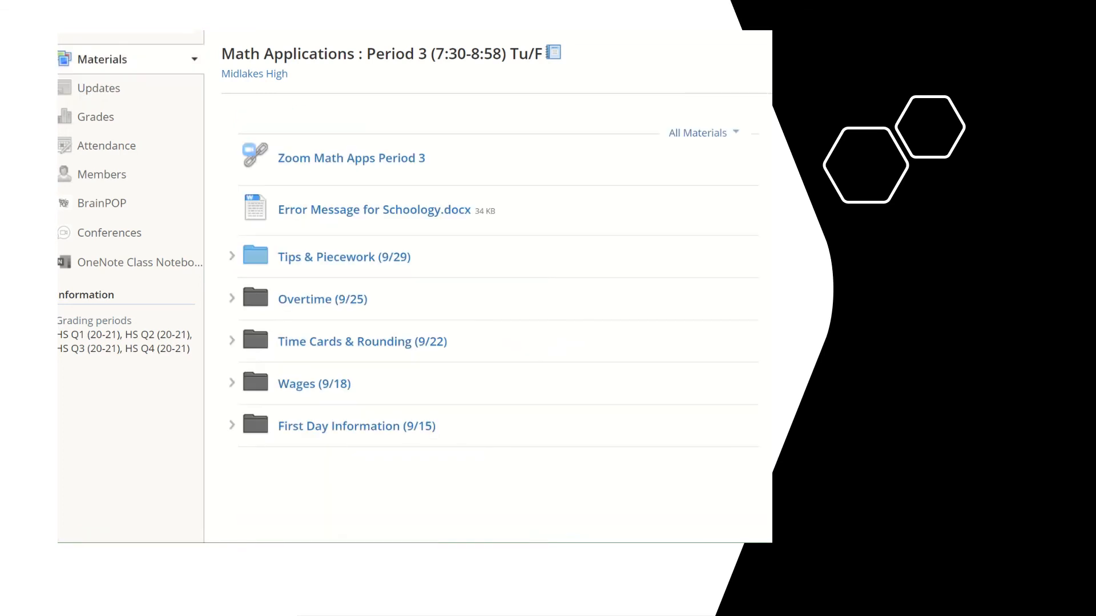
{"action": "mouse_move", "coordinate": [95, 116]}
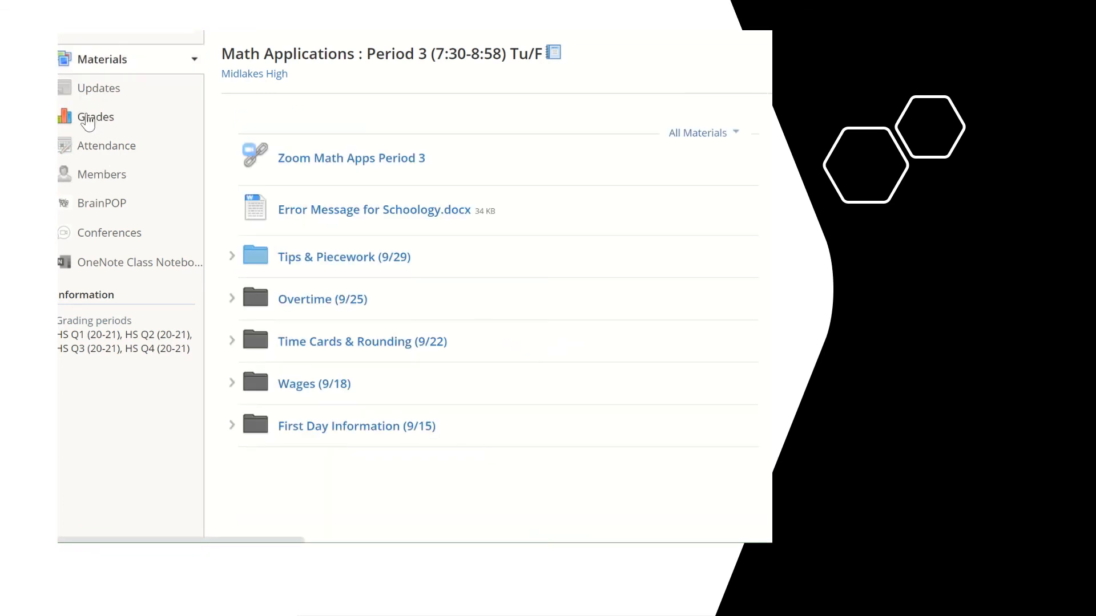
{"action": "left_click", "coordinate": [96, 116]}
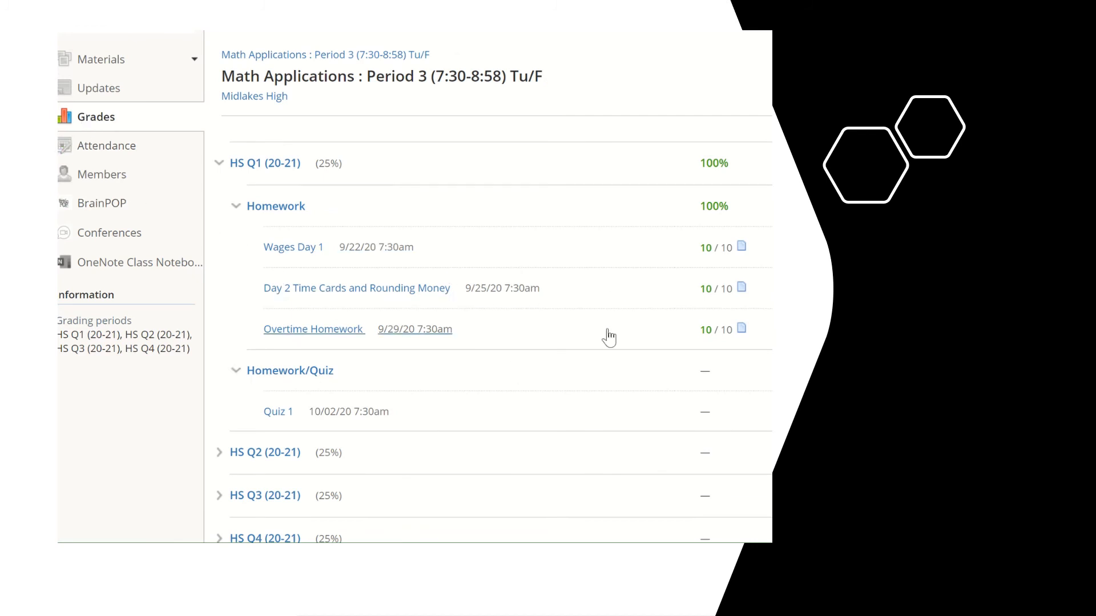
{"action": "mouse_move", "coordinate": [711, 251]}
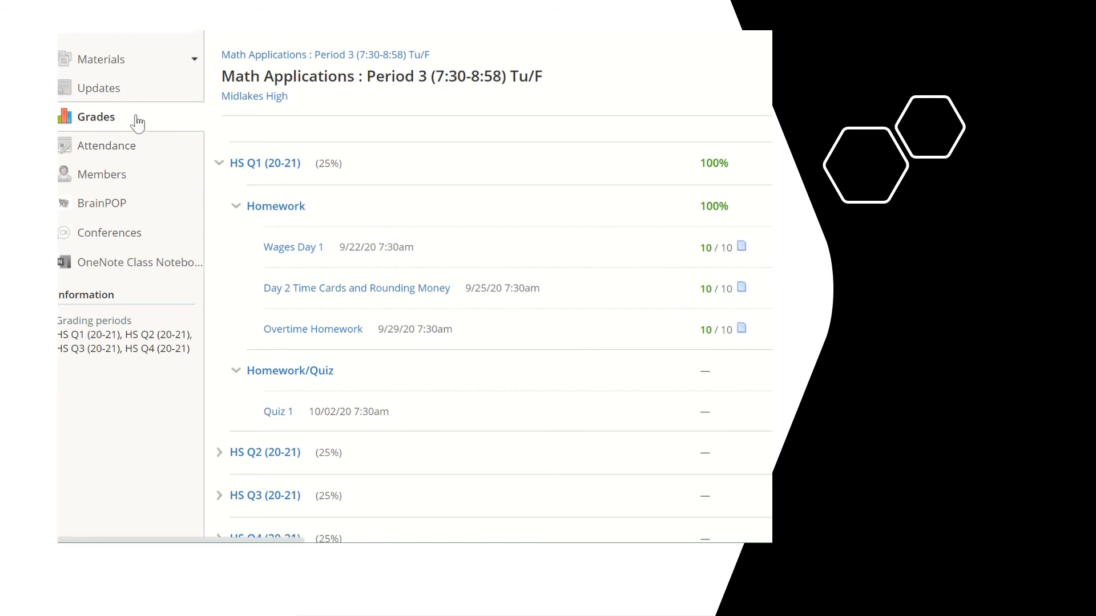
{"action": "mouse_move", "coordinate": [127, 117]}
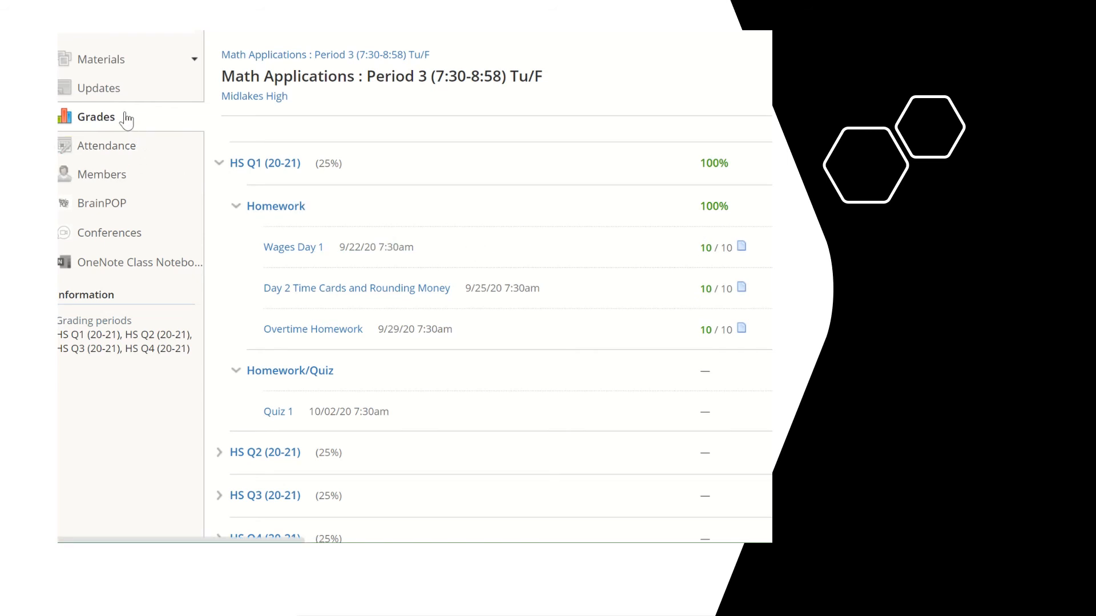